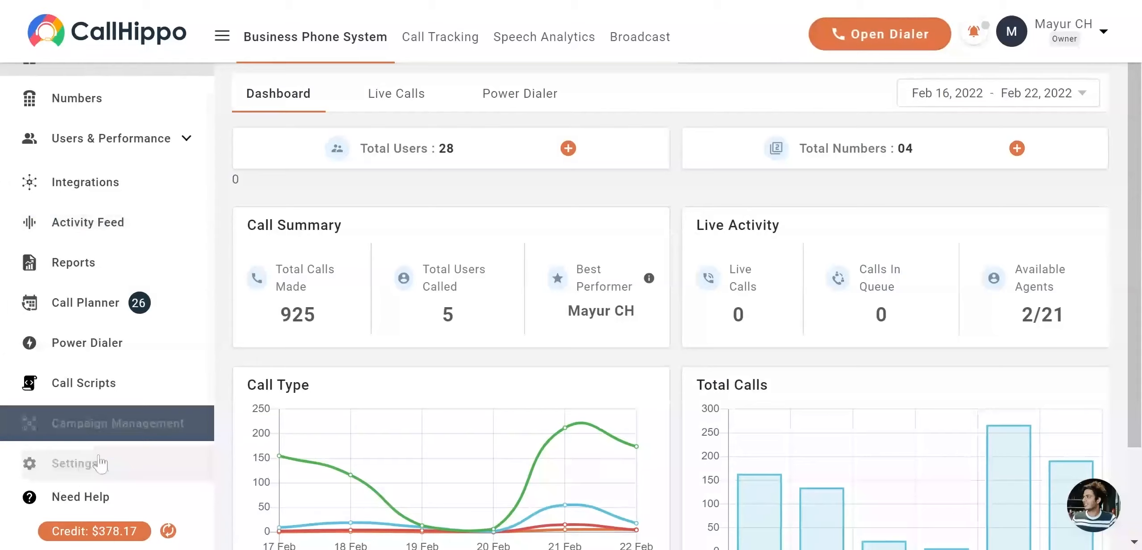
Step: Go to Settings > Call Blocking to view the existing blacklist of numbers
click(72, 463)
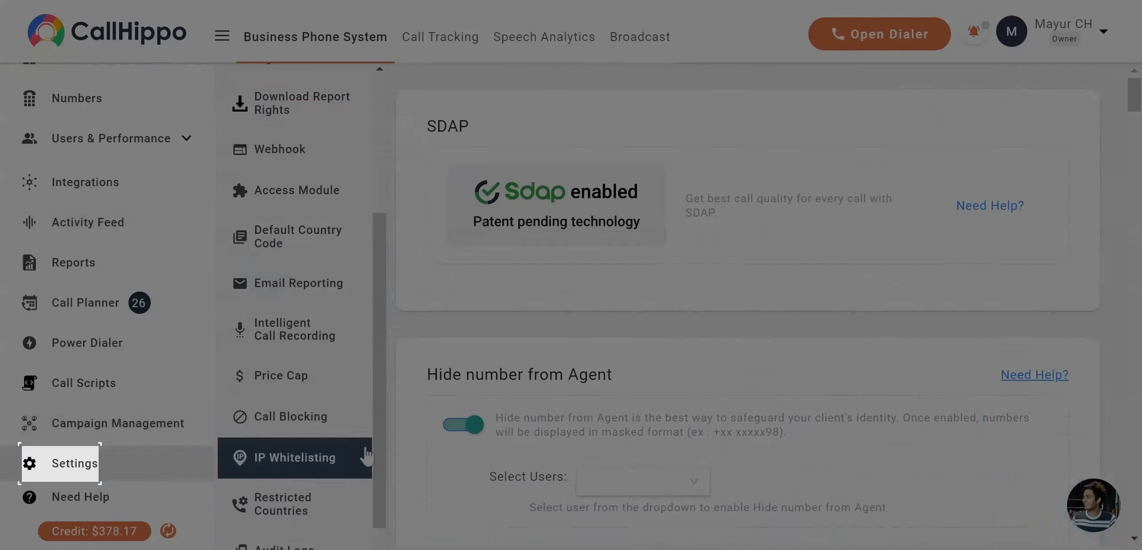
click(290, 416)
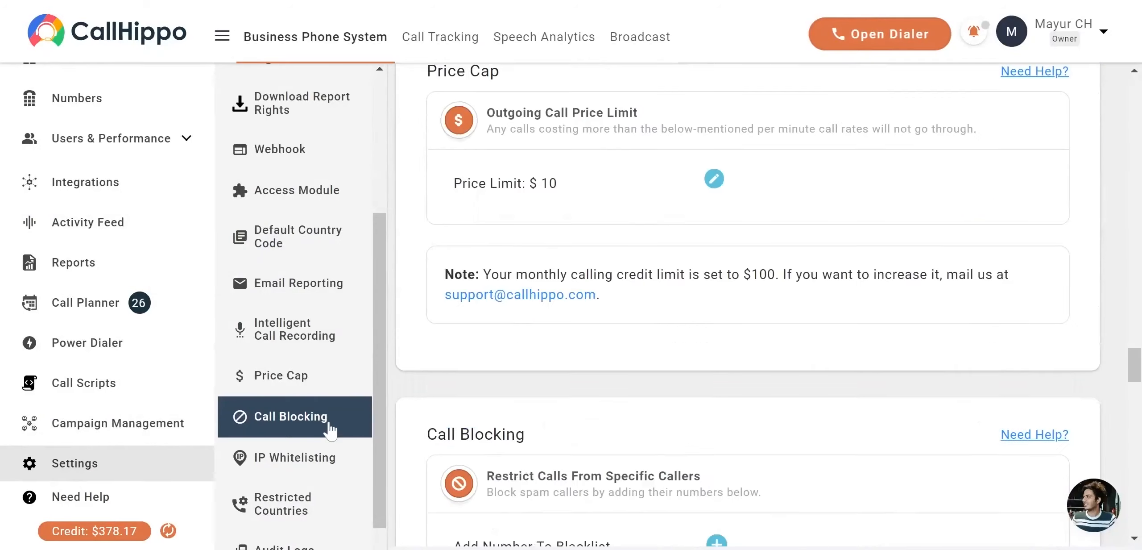
scroll(down, 3)
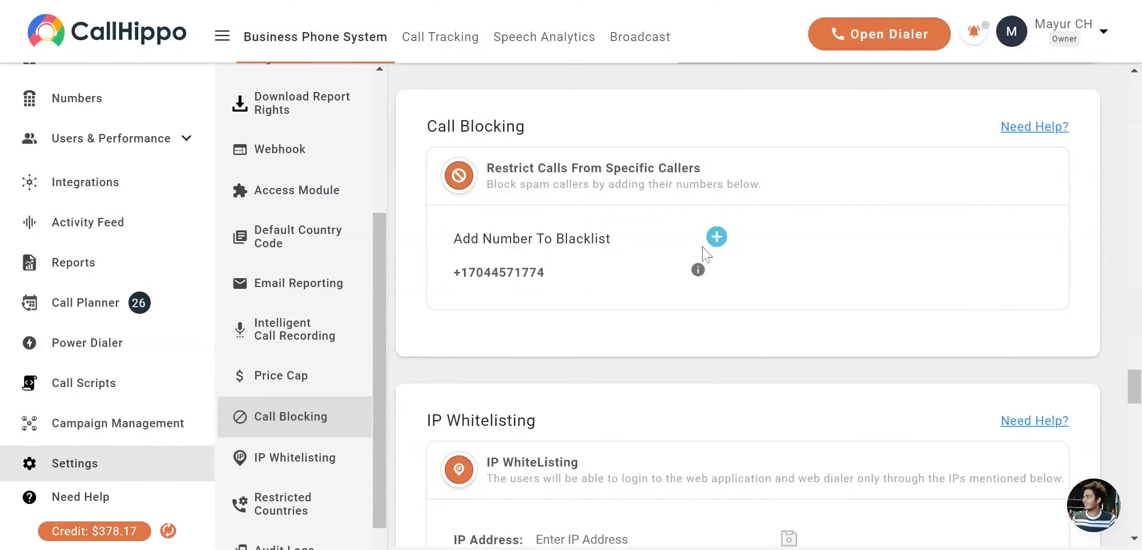
Step: Add a second phone number to the call-blocking blacklist and save it
click(715, 236)
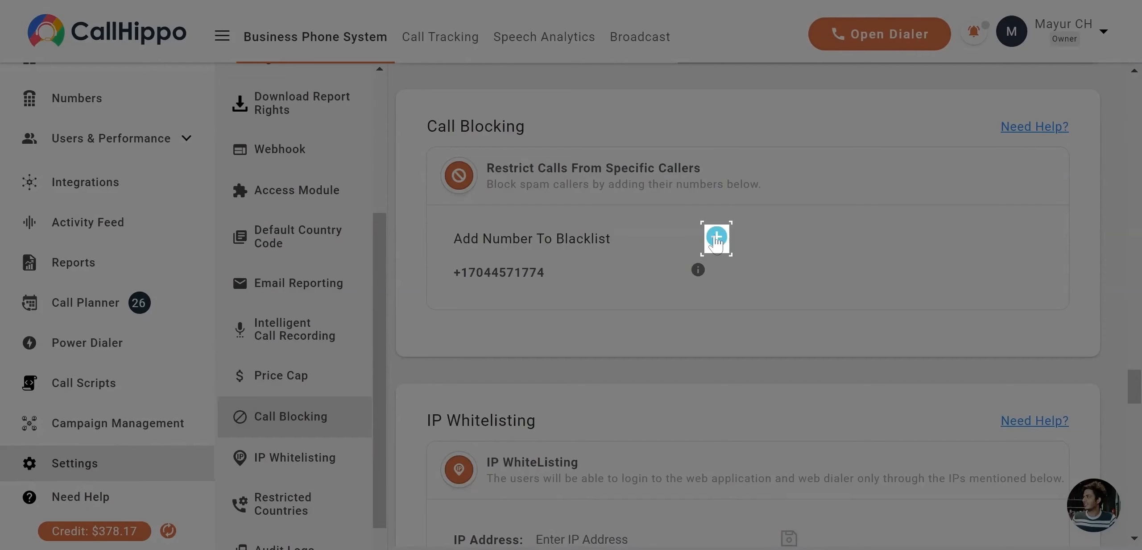
click(715, 237)
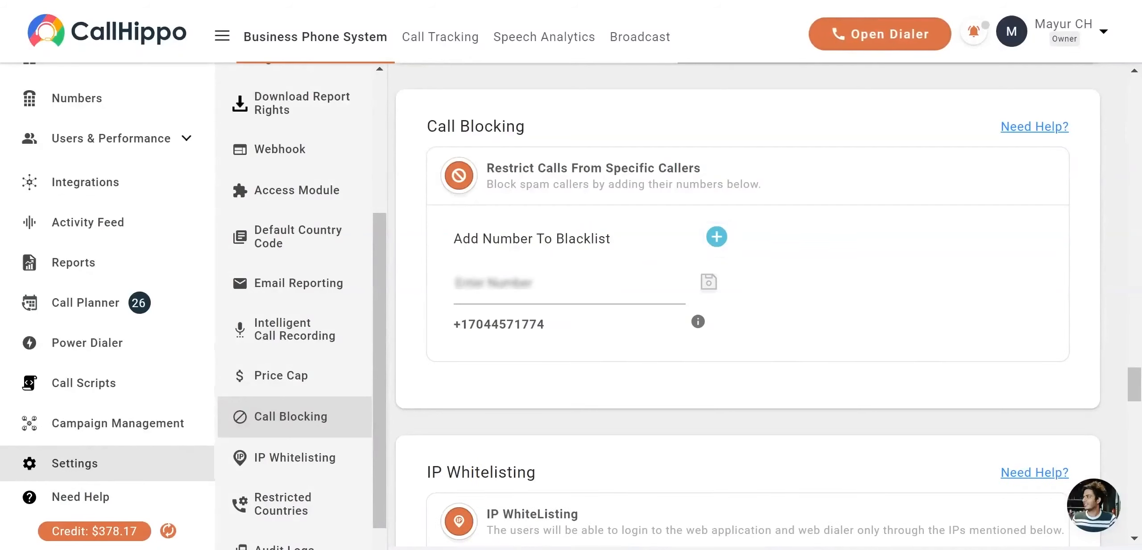
click(568, 283)
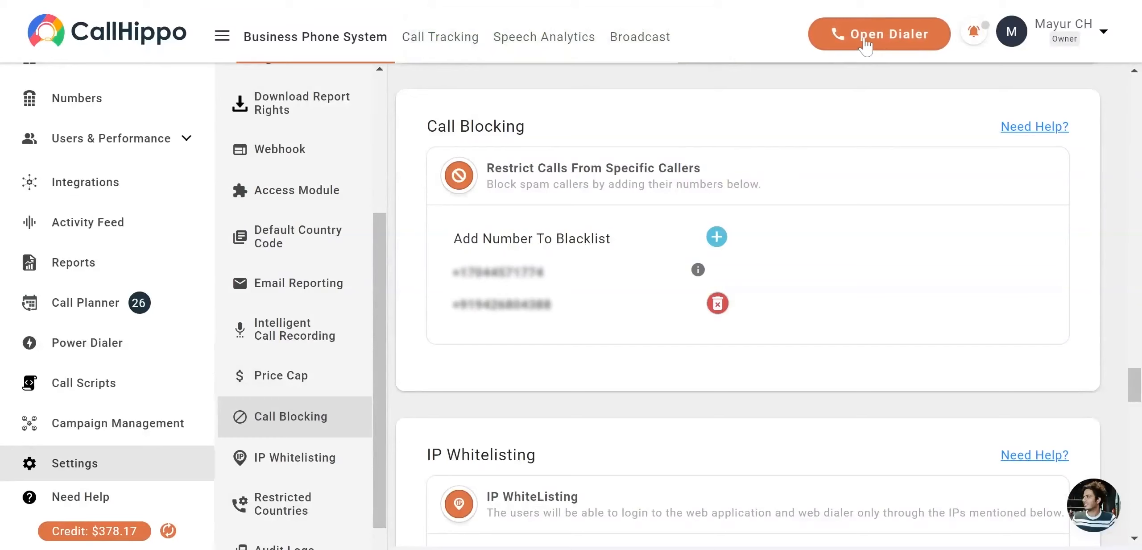
Step: Launch the web dialer and show its navigation menu (calls, contacts, SMS, settings)
click(879, 34)
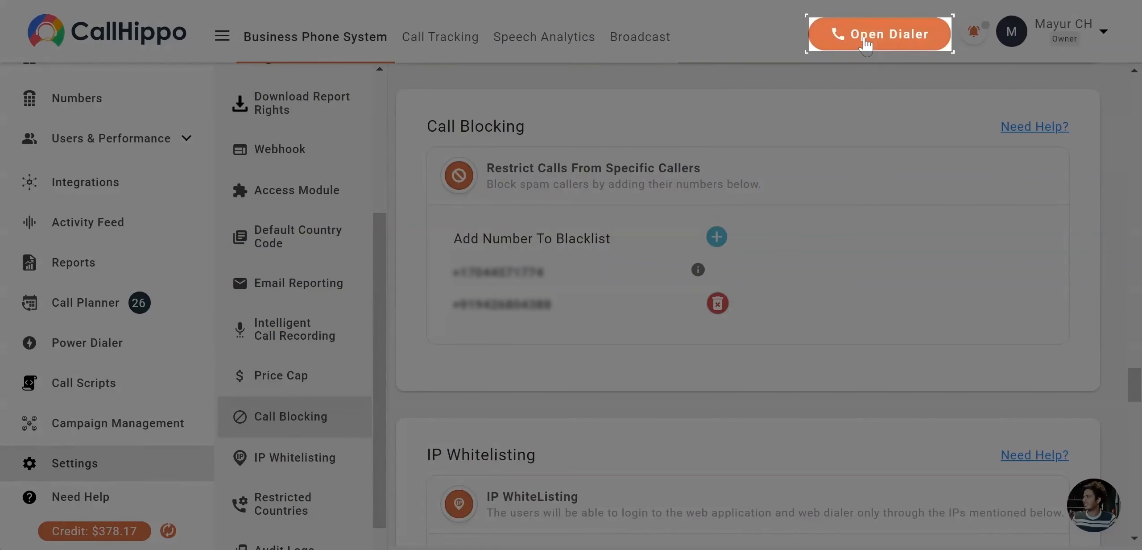
click(879, 34)
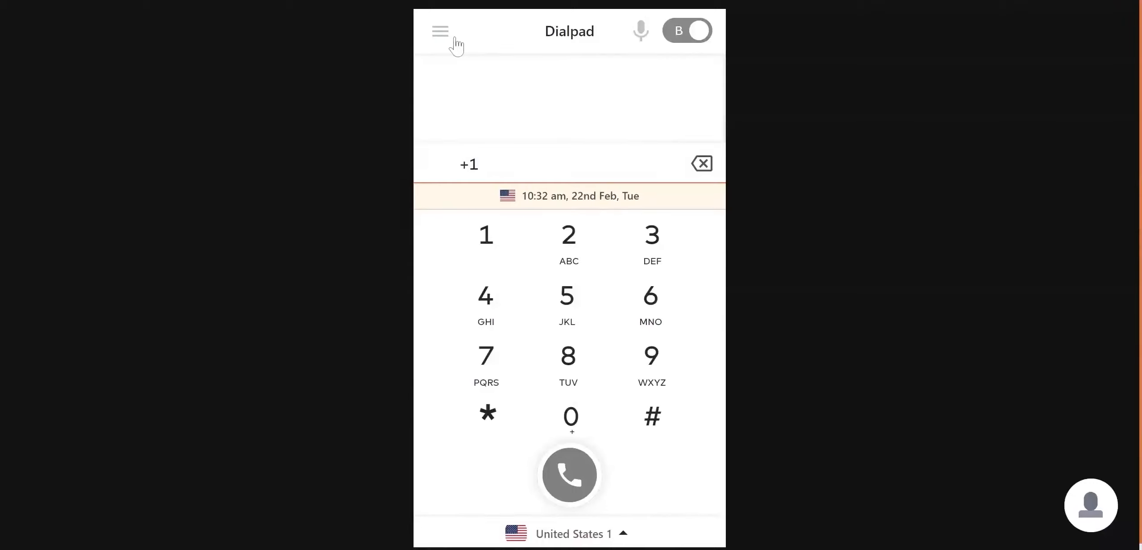
click(439, 31)
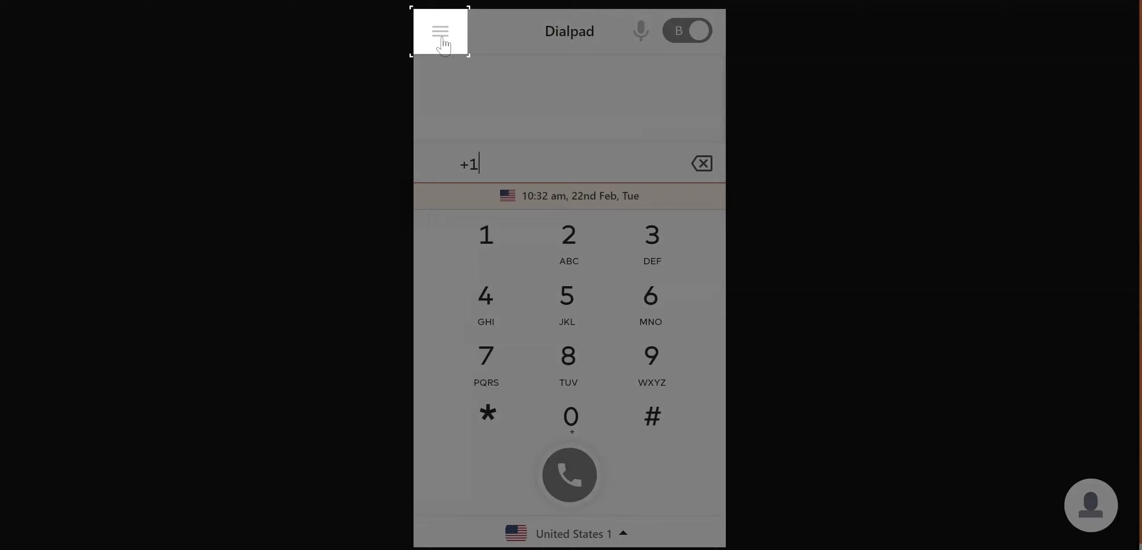
click(439, 30)
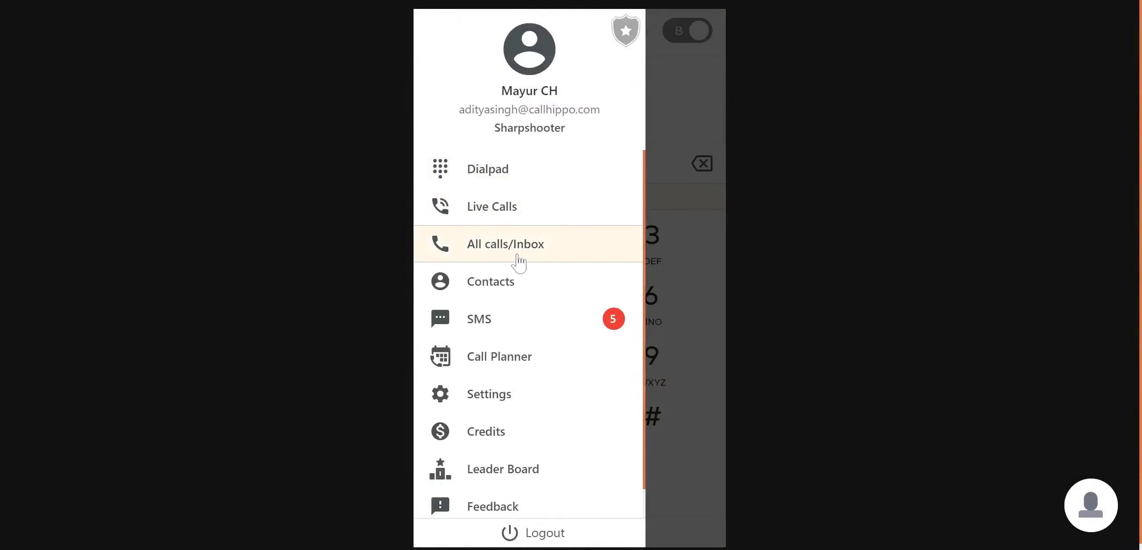
Step: Go to All calls/Inbox and show the Call Logs list of outgoing calls
click(505, 243)
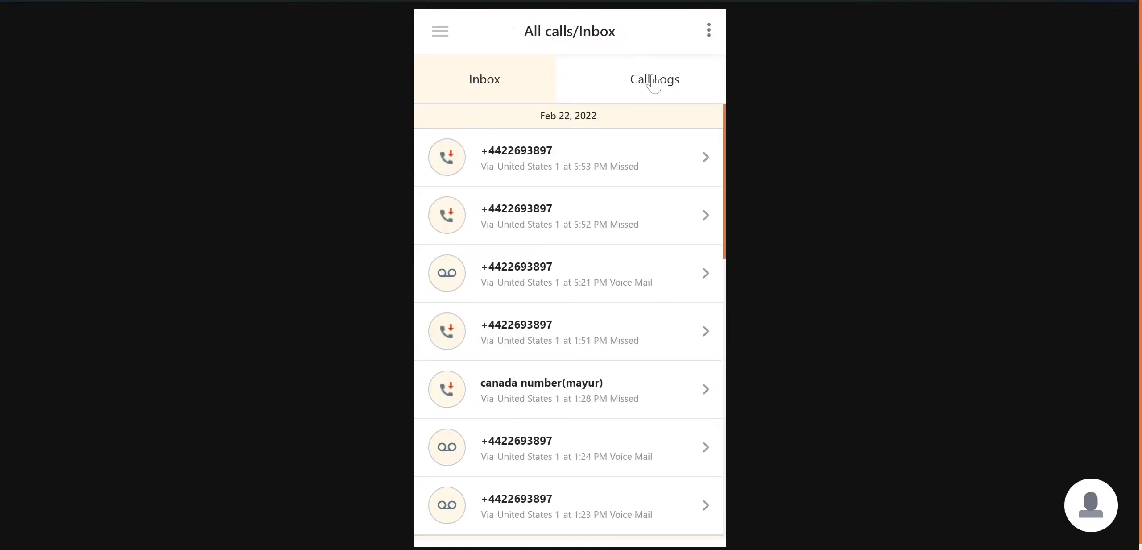
click(653, 79)
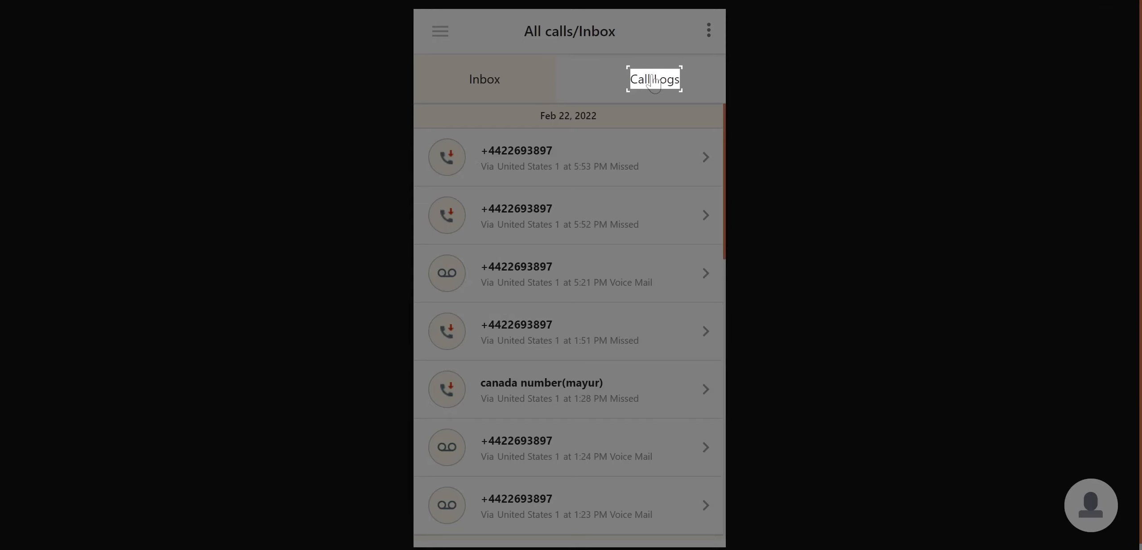
click(653, 79)
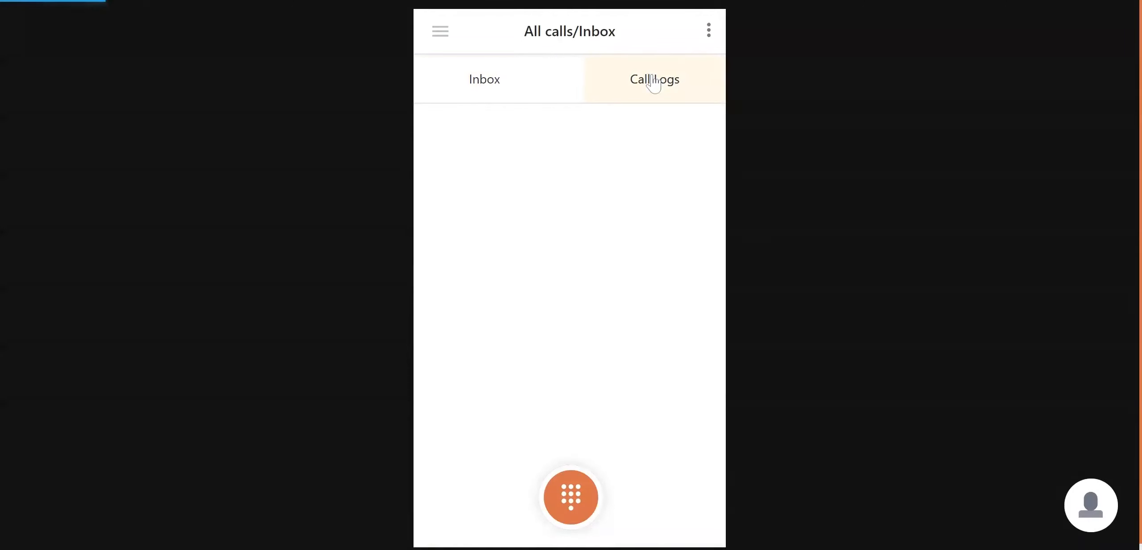
click(653, 79)
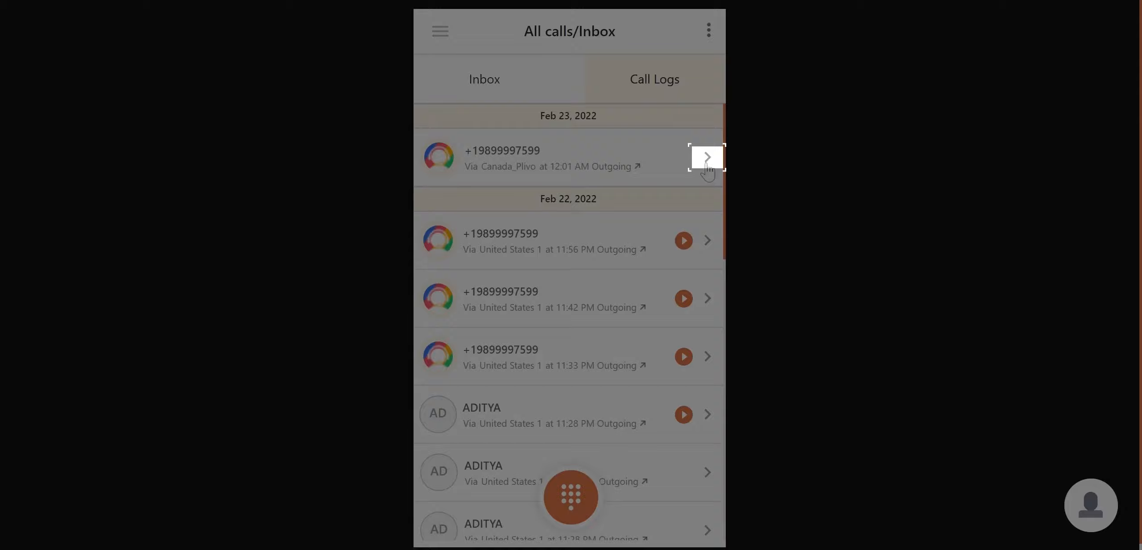
click(706, 156)
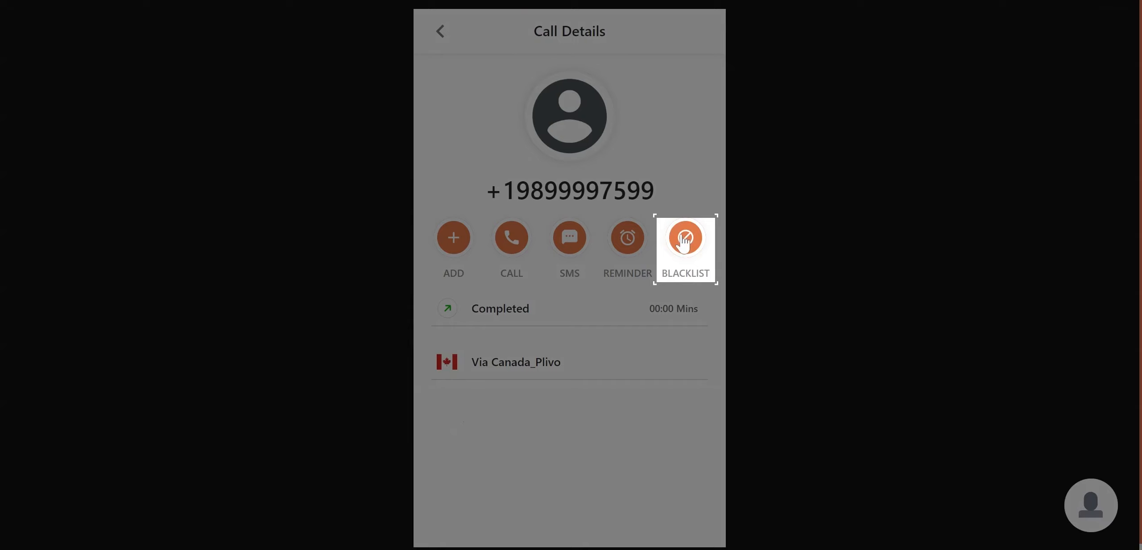
click(684, 237)
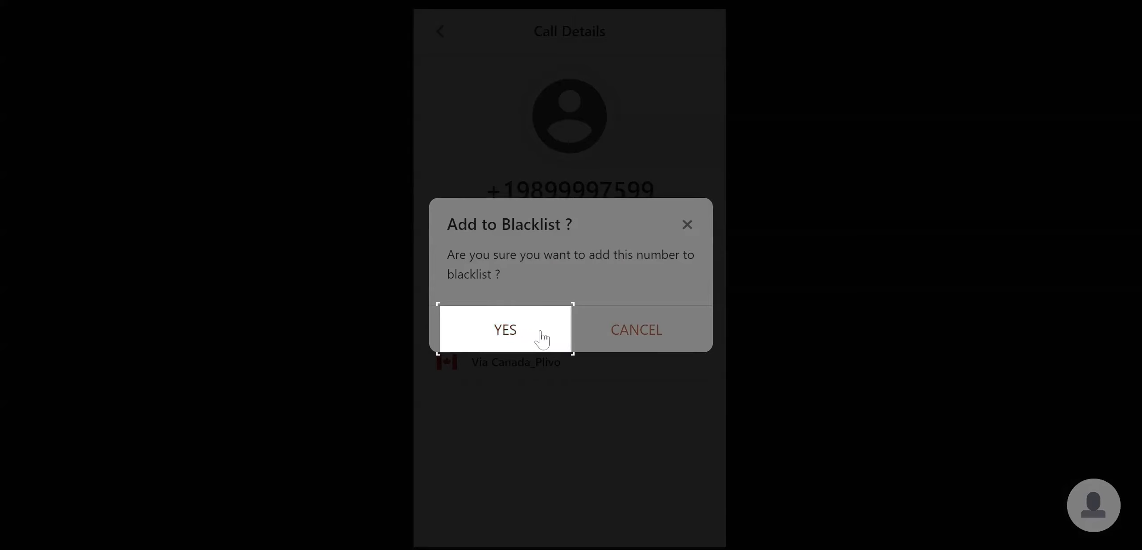
click(505, 329)
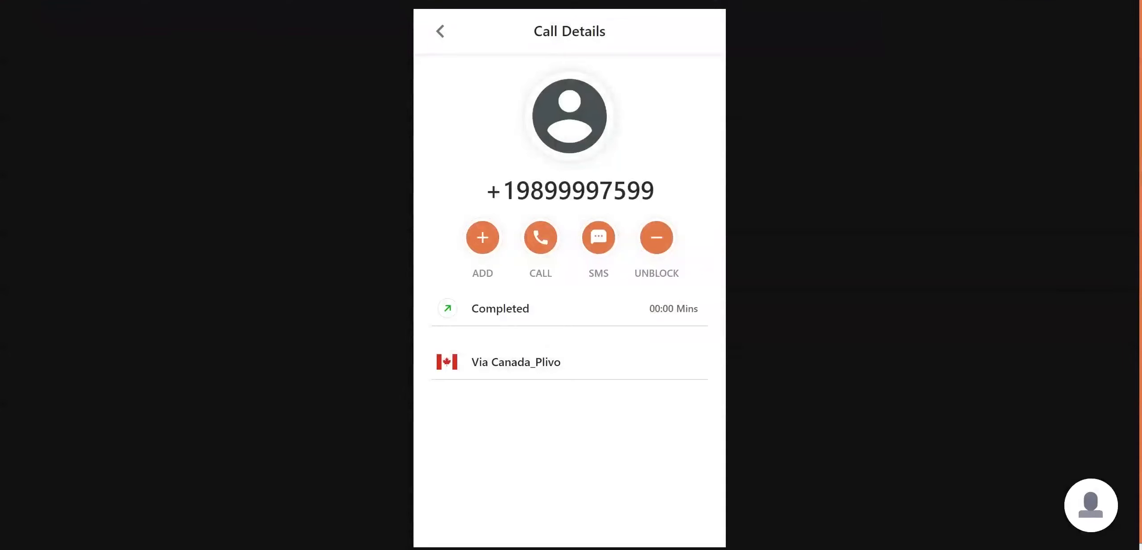
mouse_move(654, 250)
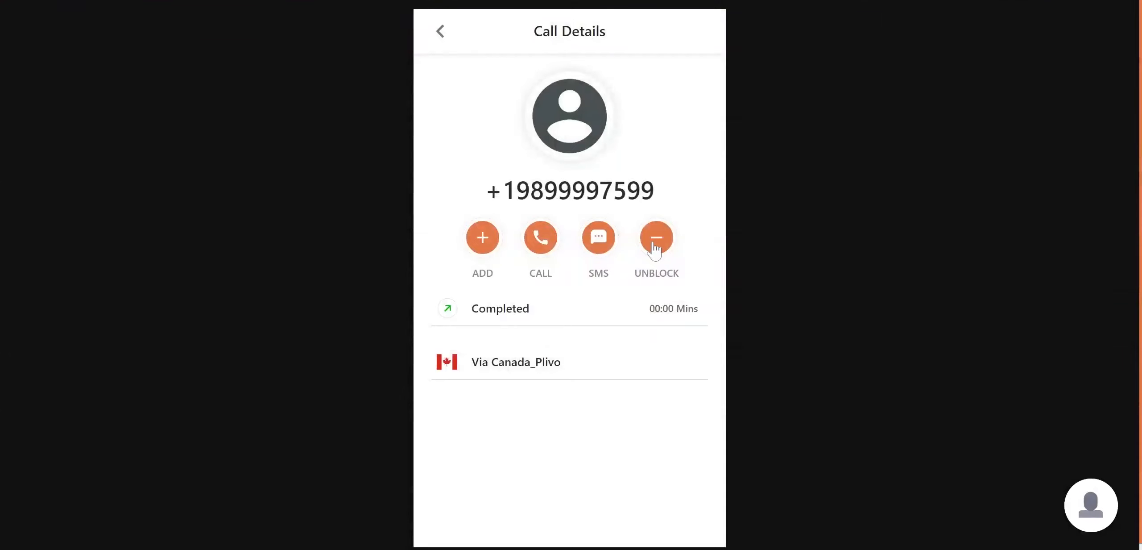
click(657, 238)
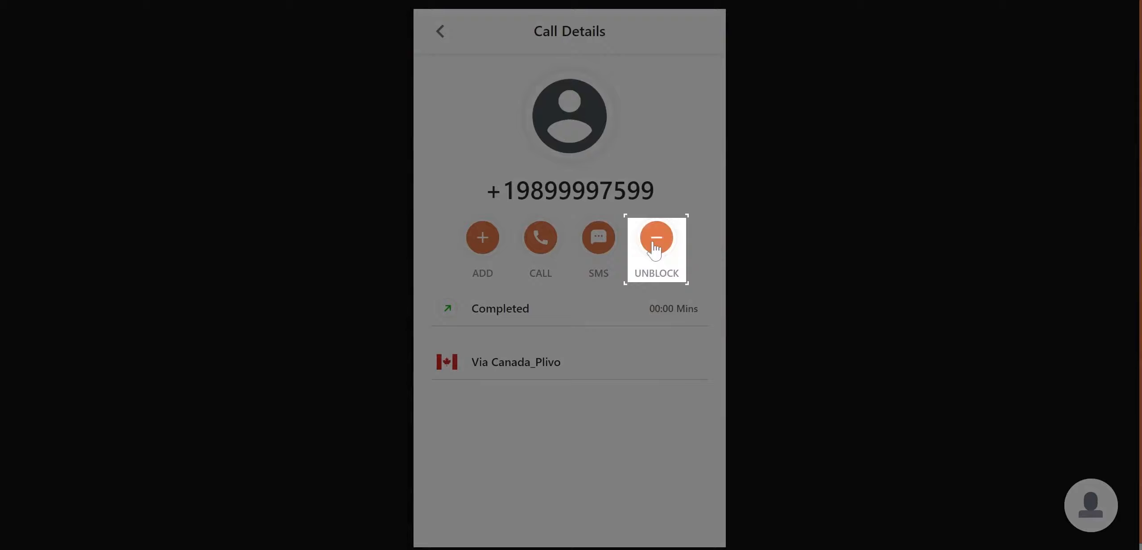